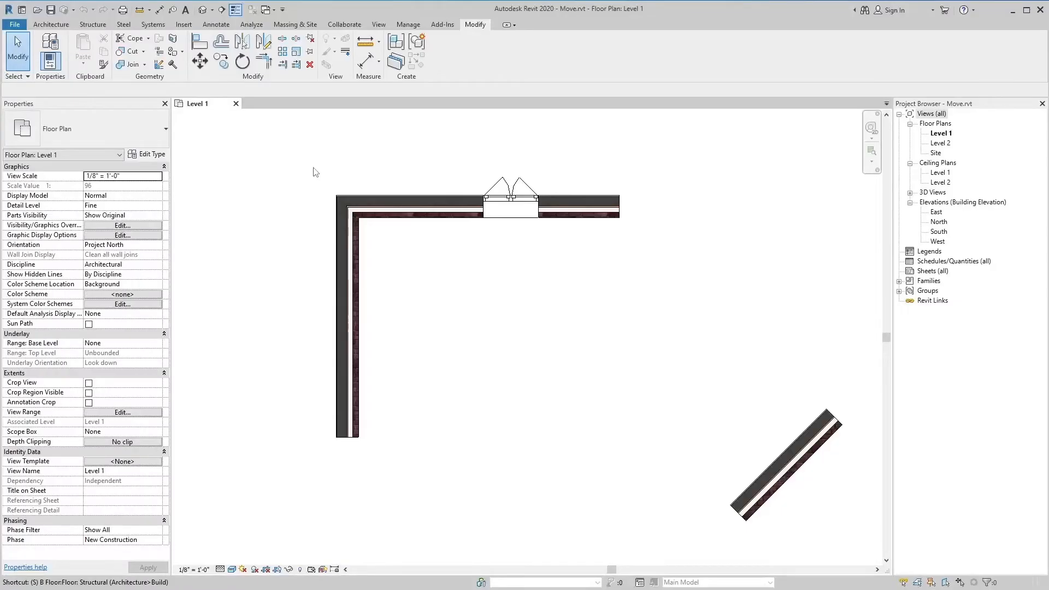
{"action": "mouse_move", "coordinate": [204, 77]}
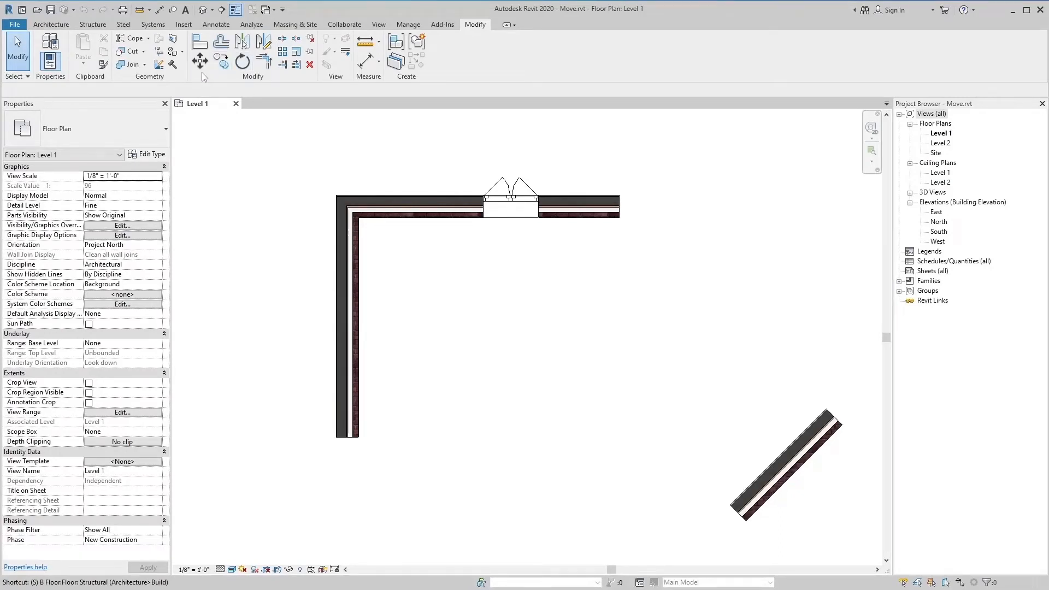
{"action": "mouse_move", "coordinate": [198, 60]}
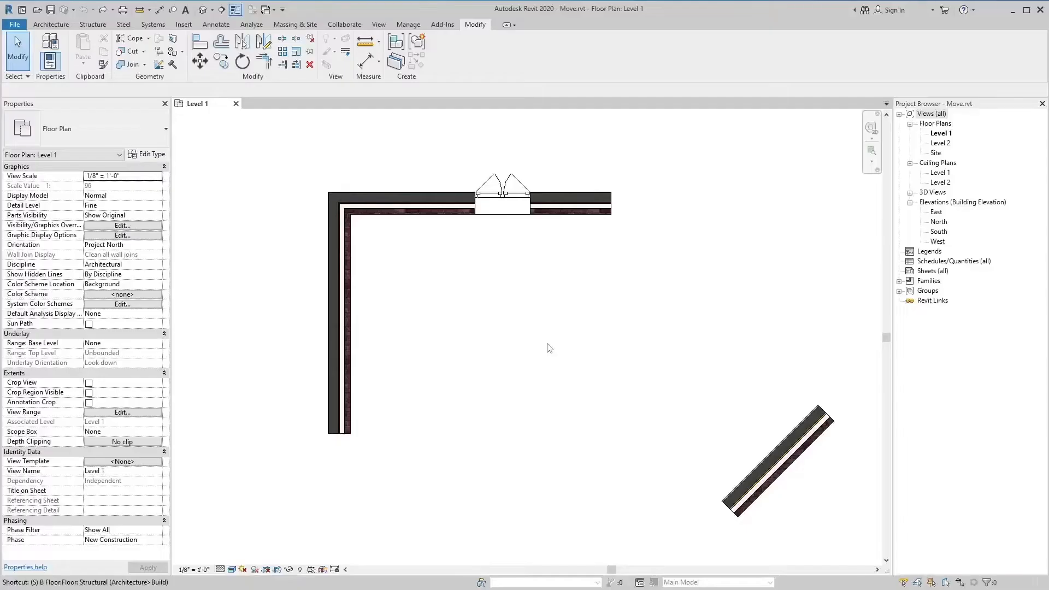
{"action": "mouse_move", "coordinate": [204, 76]}
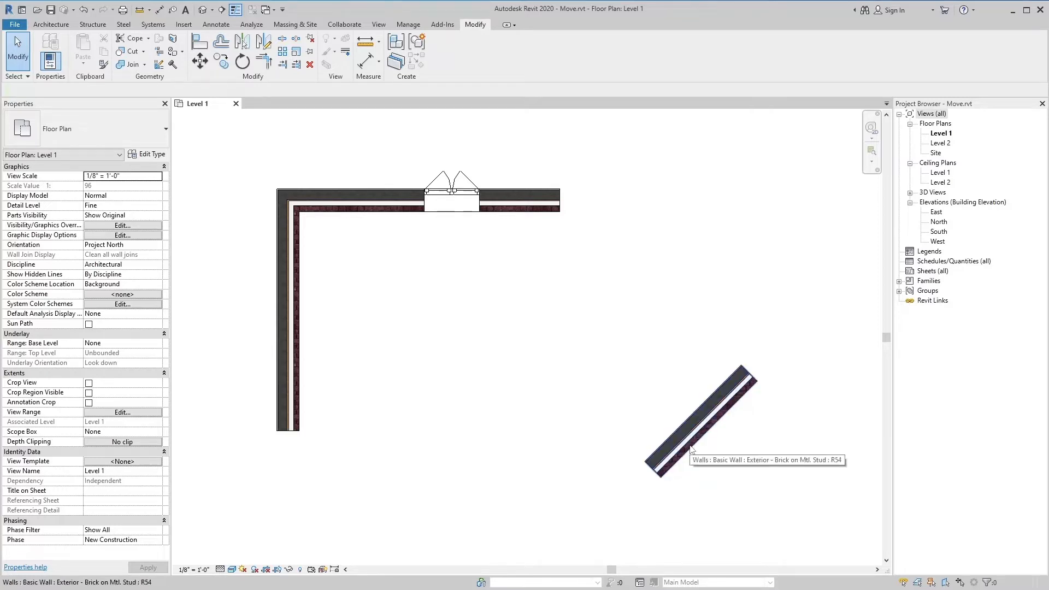
Step: Select the 7' diagonal brick wall set at 45°
{"action": "left_click", "coordinate": [698, 422]}
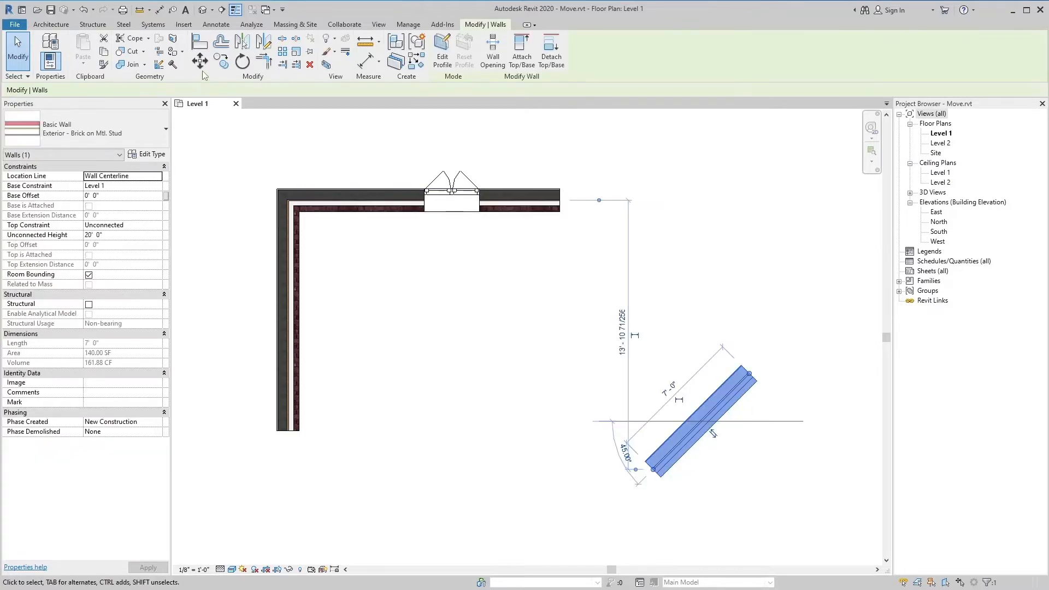
{"action": "mouse_move", "coordinate": [199, 60]}
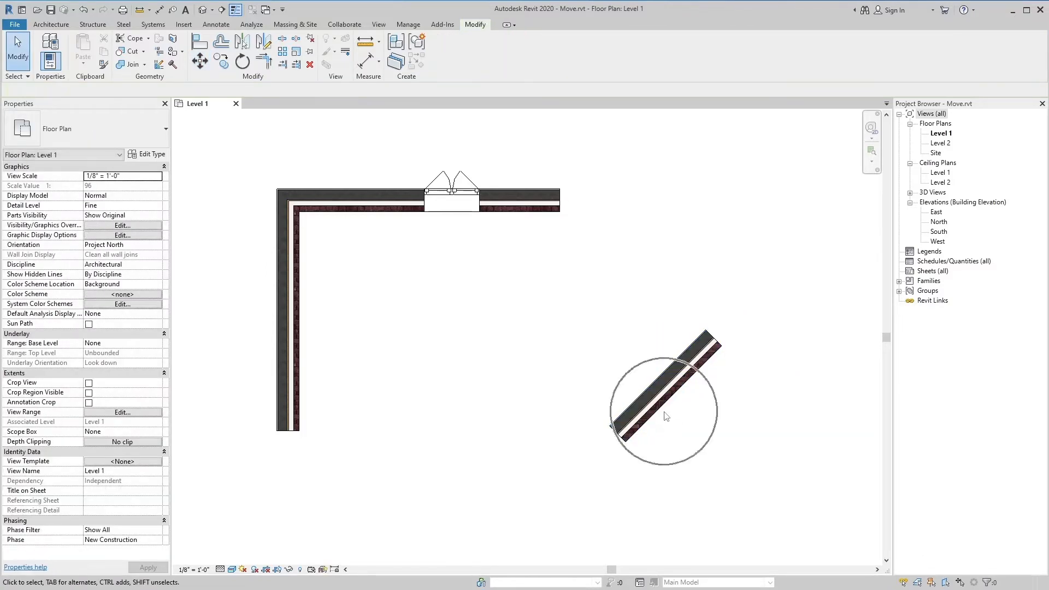
{"action": "left_click", "coordinate": [662, 399]}
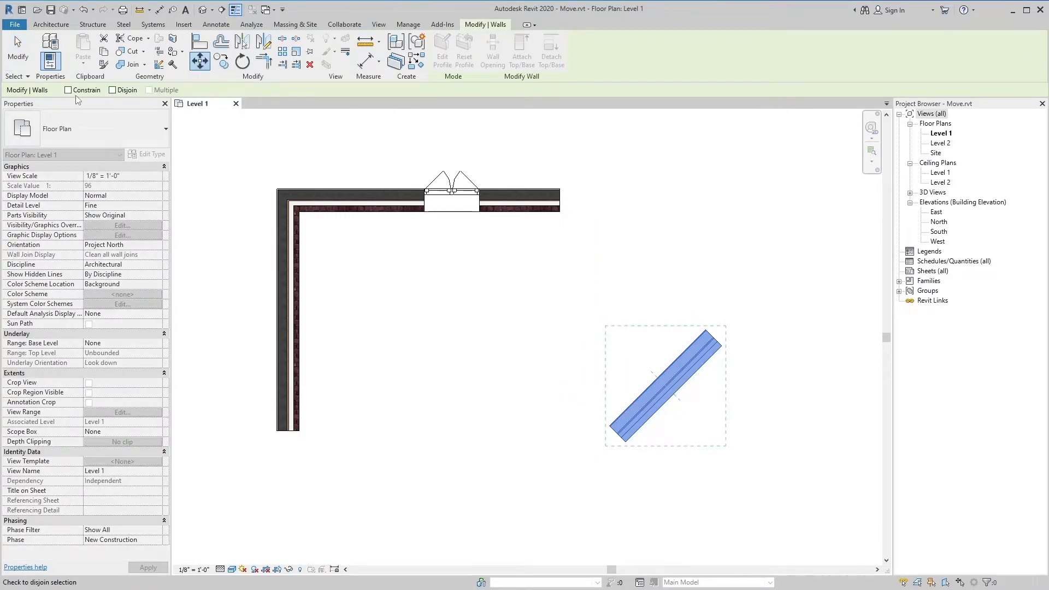
{"action": "mouse_move", "coordinate": [76, 97]}
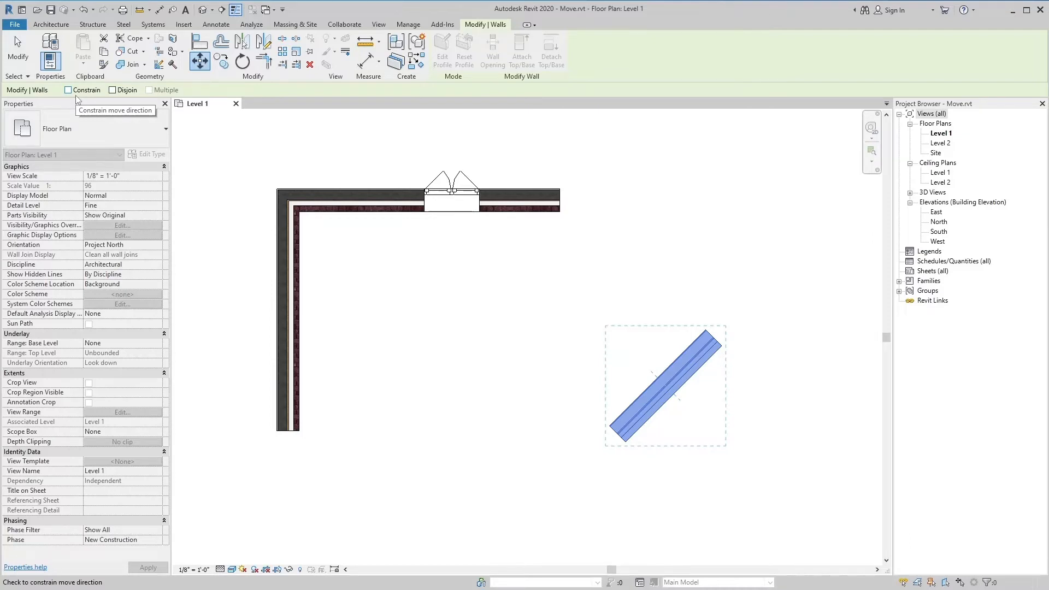
{"action": "mouse_move", "coordinate": [74, 97]}
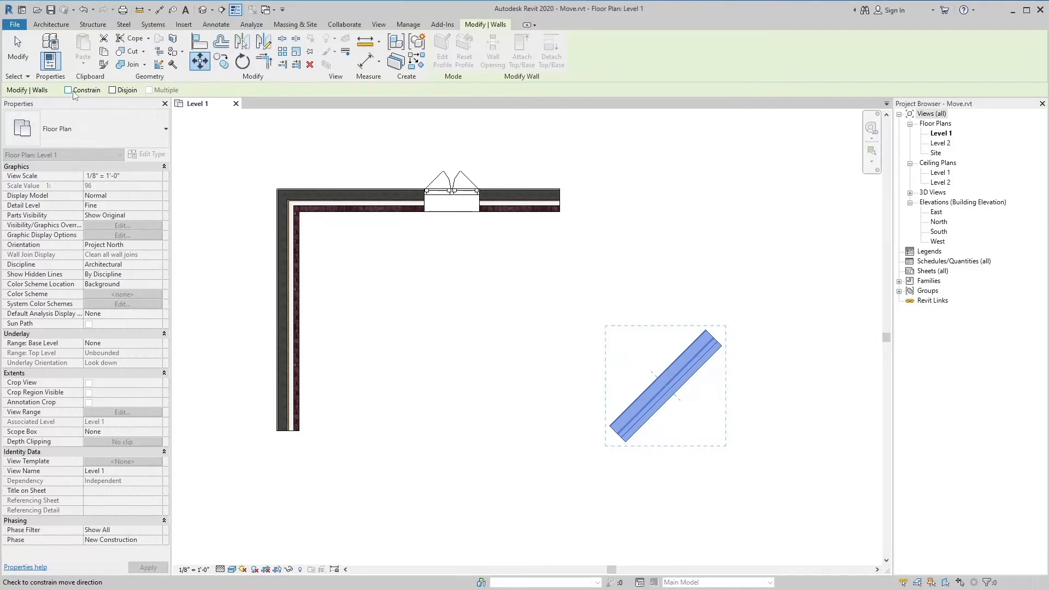
{"action": "left_click", "coordinate": [68, 90]}
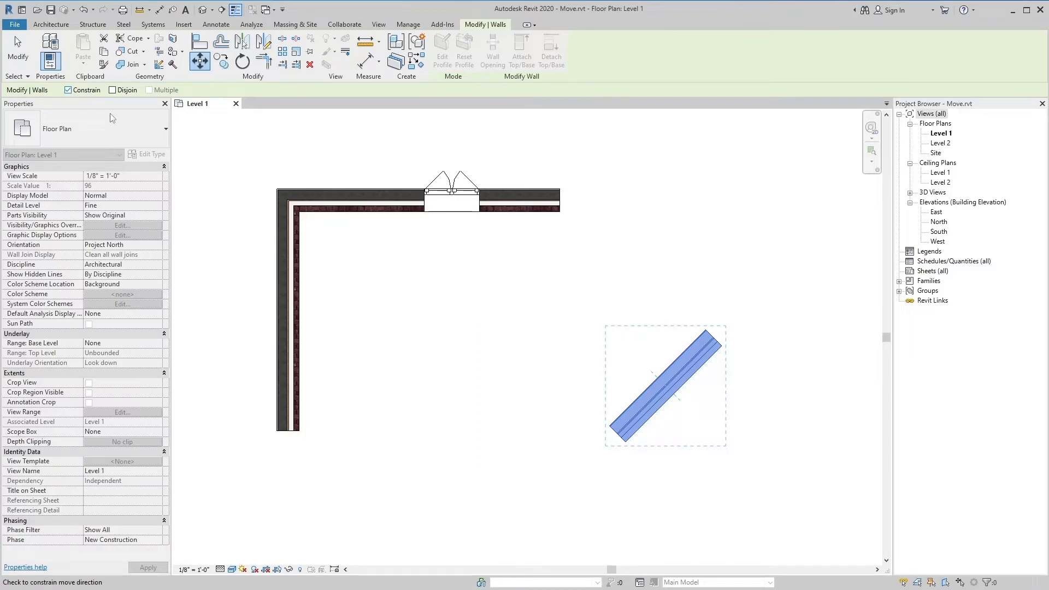
{"action": "mouse_move", "coordinate": [664, 388]}
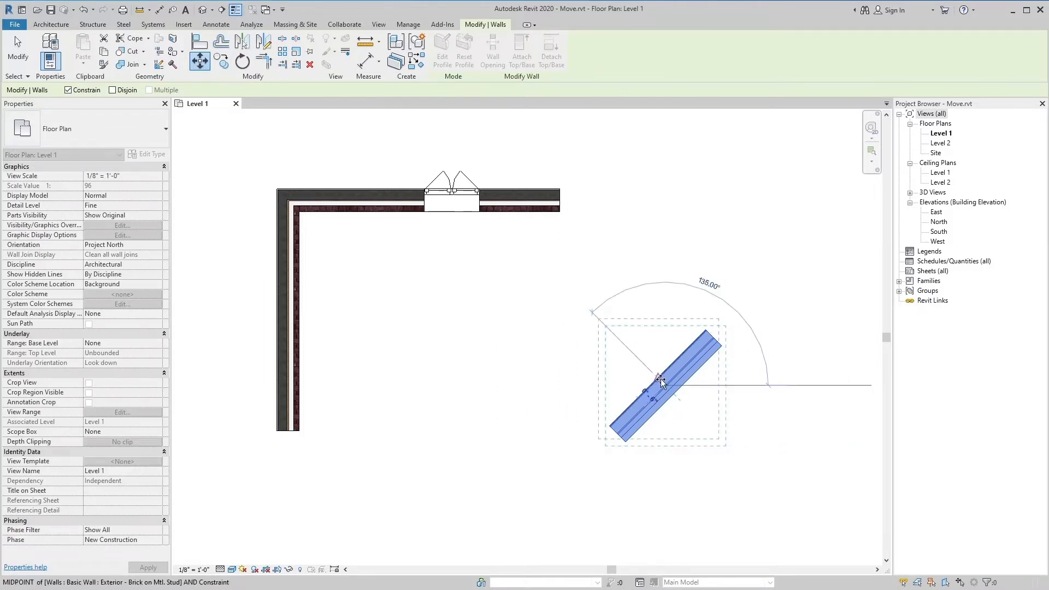
{"action": "left_click_drag", "start_coordinate": [659, 376], "coordinate": [667, 391]}
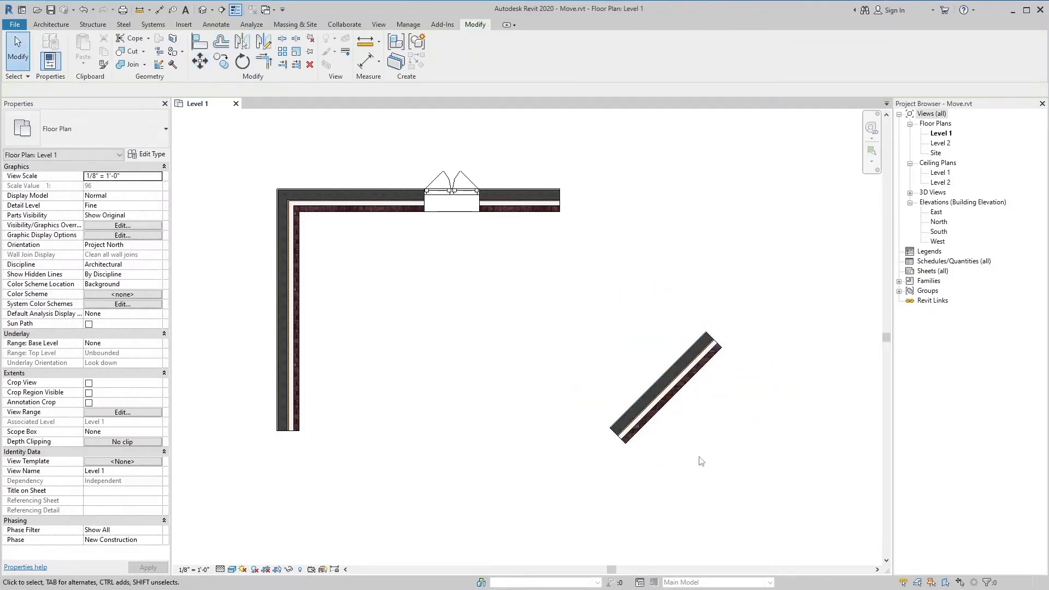
Step: Select the diagonal wall, start Move, and leave Constrain unchecked for free direction
{"action": "left_click", "coordinate": [662, 390]}
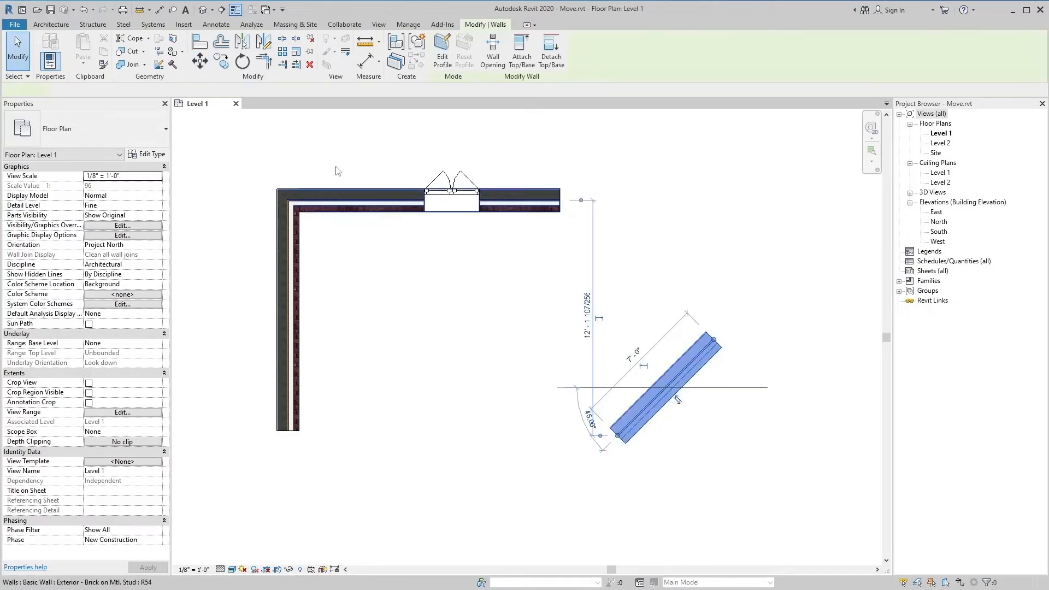
{"action": "left_click", "coordinate": [200, 61]}
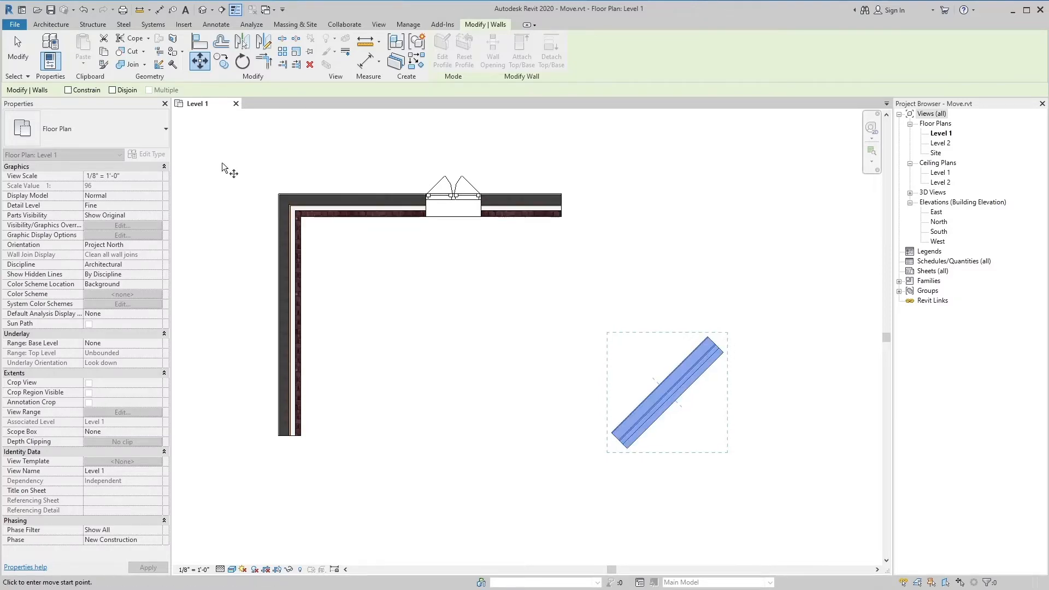
{"action": "left_click", "coordinate": [68, 90]}
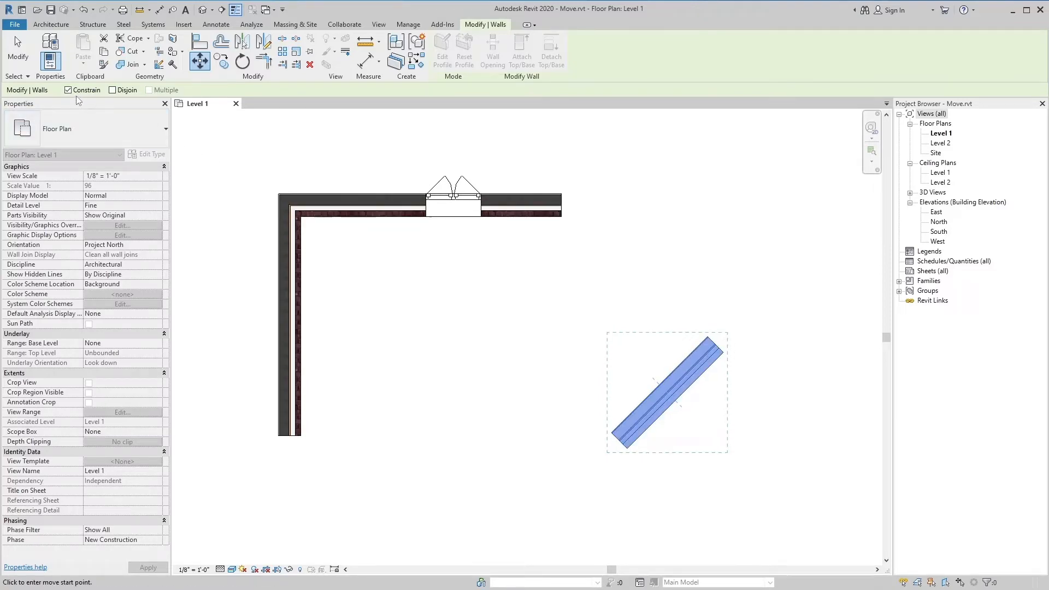
{"action": "mouse_move", "coordinate": [78, 100]}
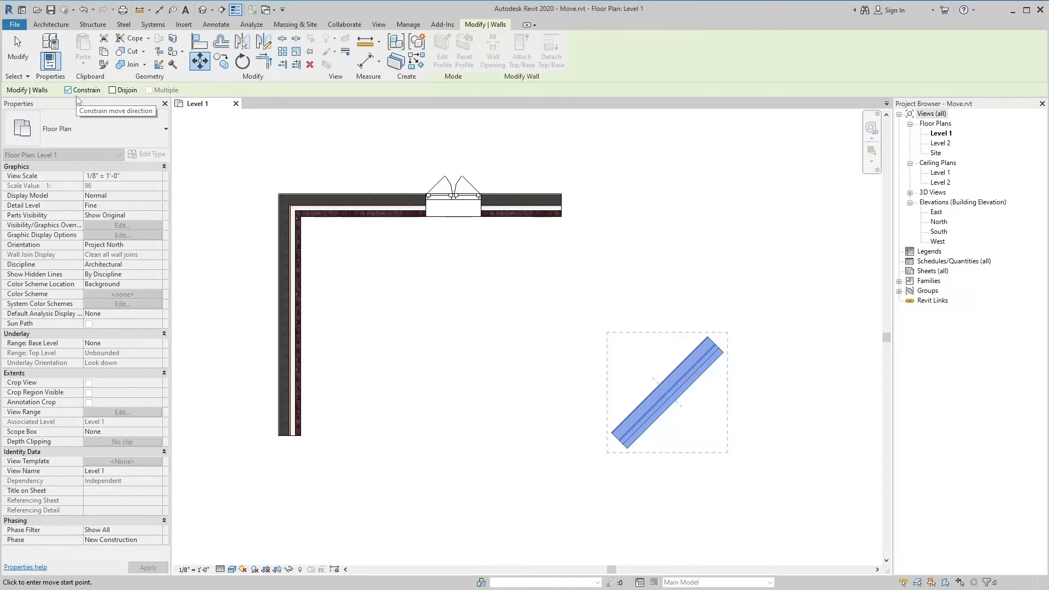
{"action": "left_click", "coordinate": [68, 90]}
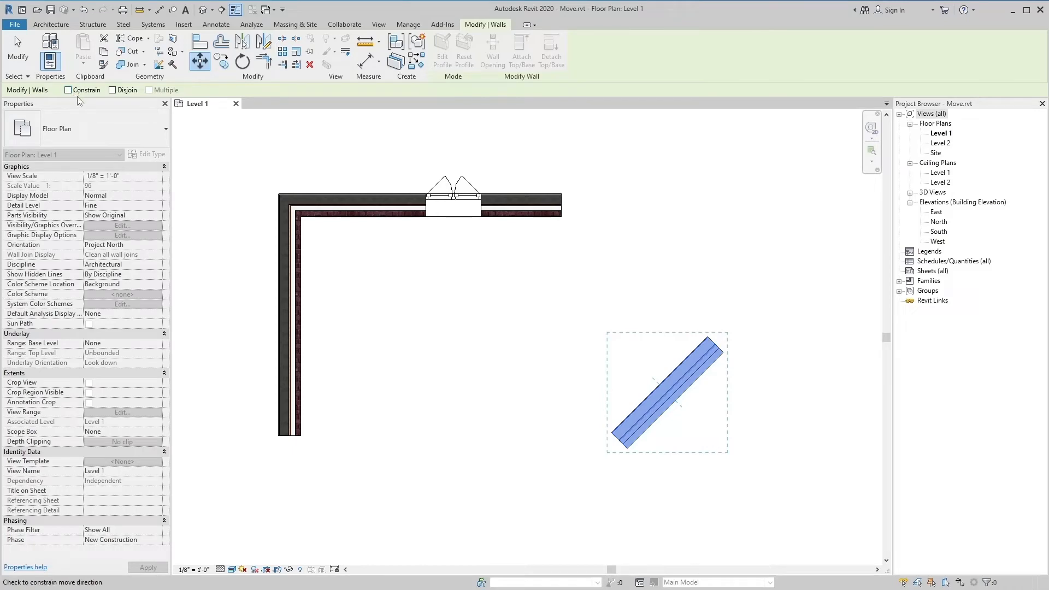
{"action": "left_click", "coordinate": [67, 90]}
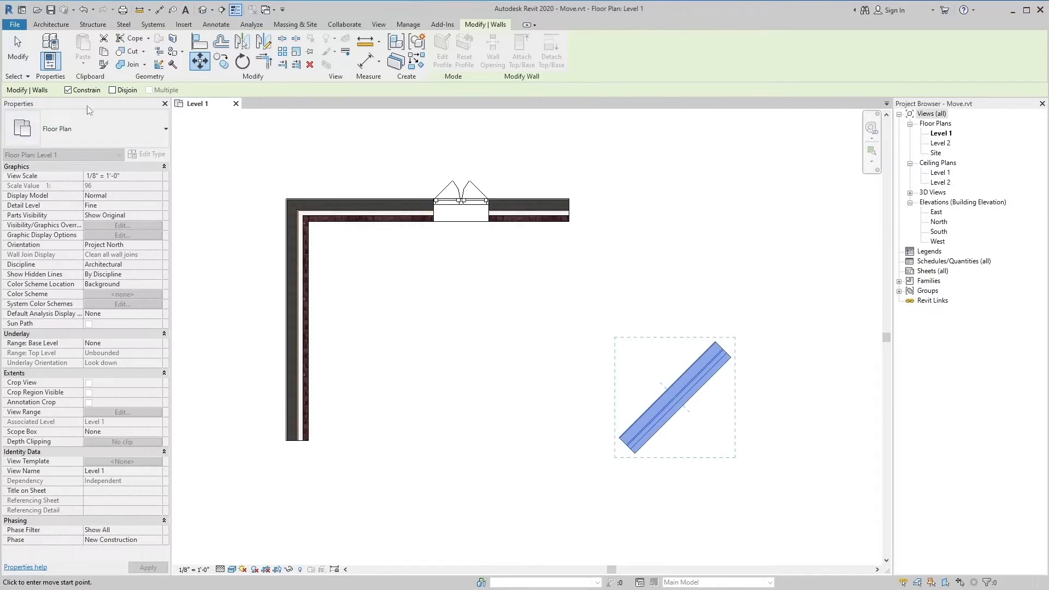
{"action": "mouse_move", "coordinate": [75, 95]}
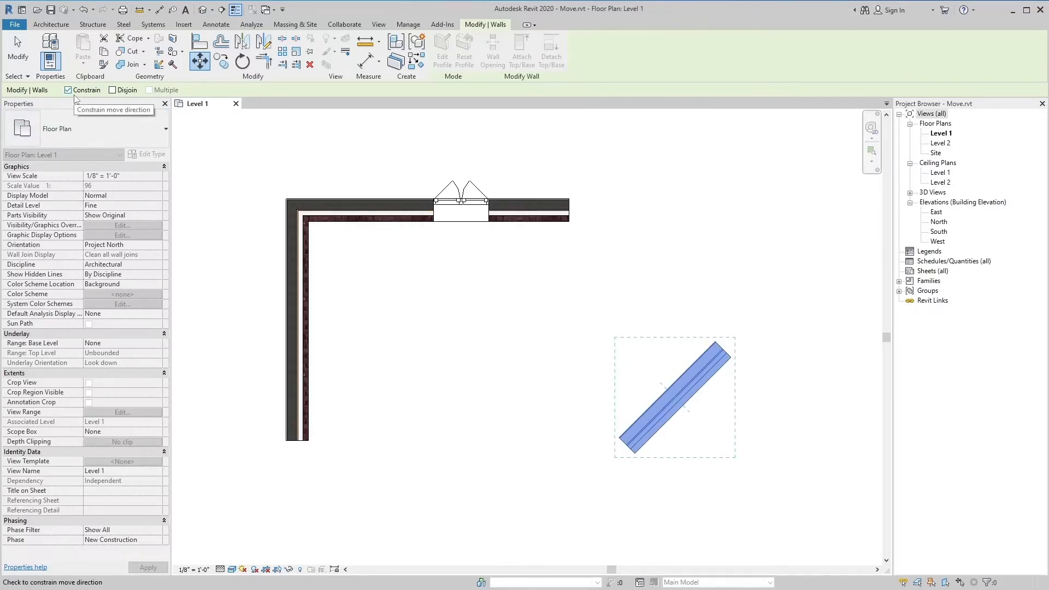
{"action": "left_click", "coordinate": [67, 90]}
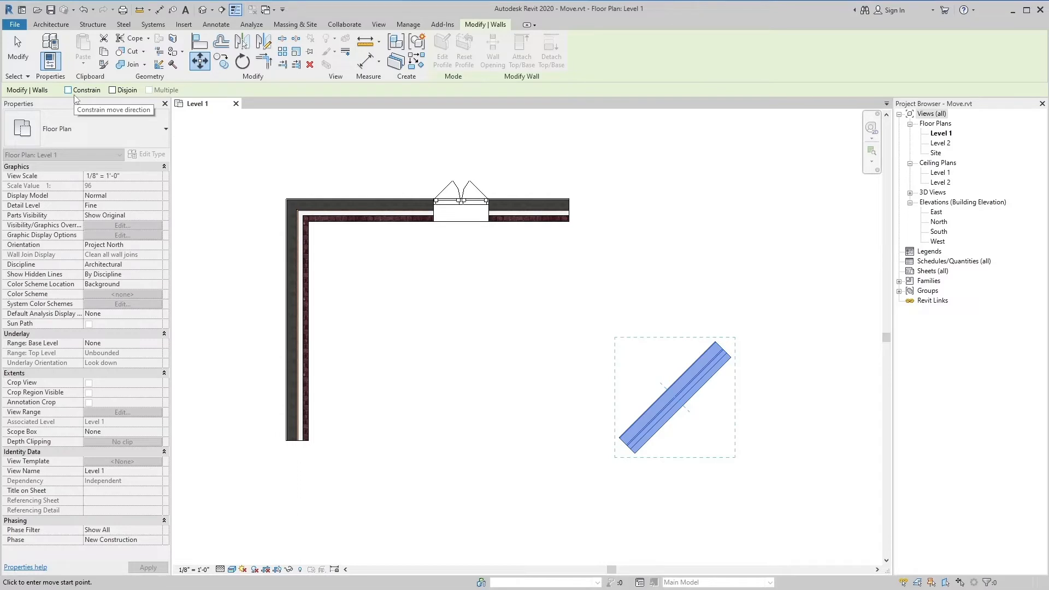
{"action": "left_click", "coordinate": [67, 90]}
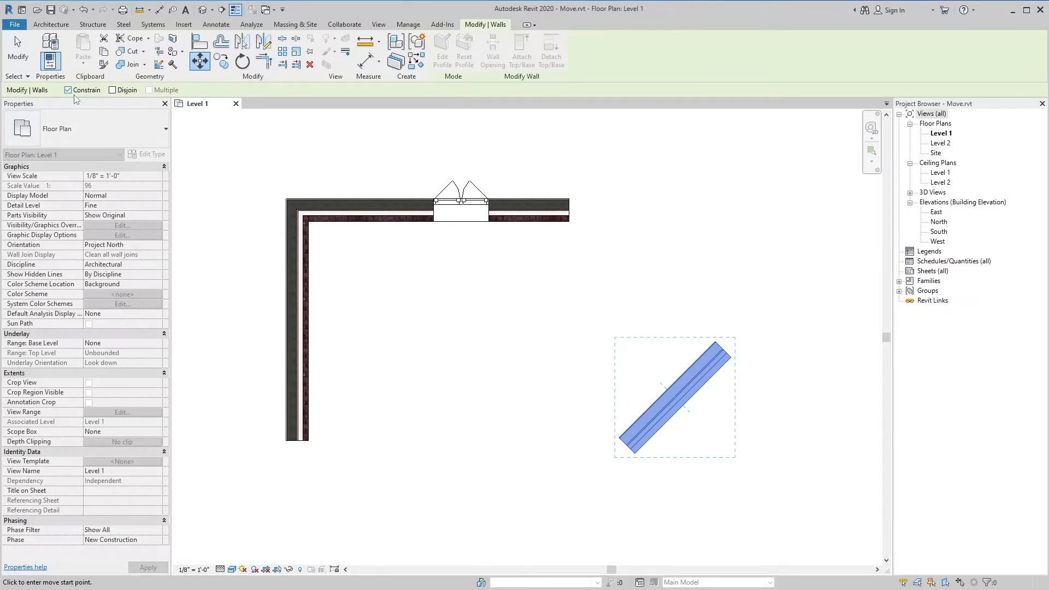
{"action": "mouse_move", "coordinate": [202, 190]}
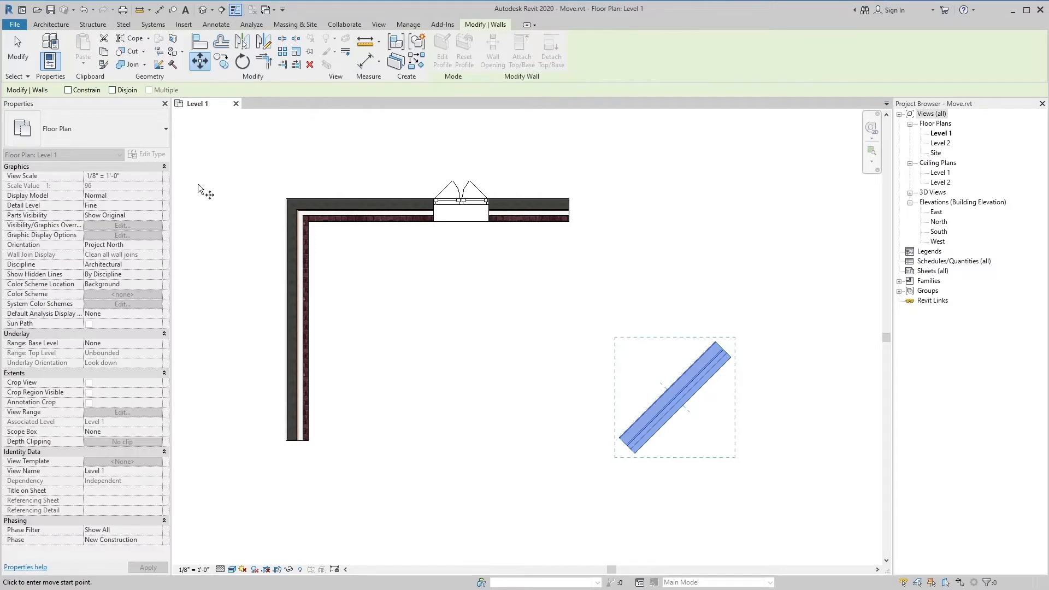
{"action": "left_click", "coordinate": [68, 90]}
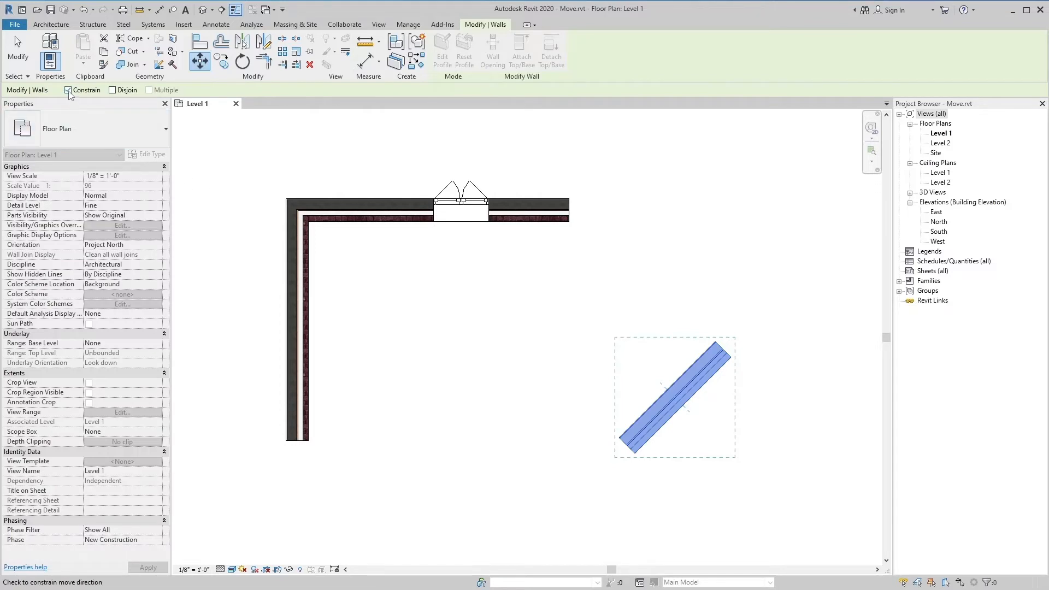
{"action": "mouse_move", "coordinate": [70, 93]}
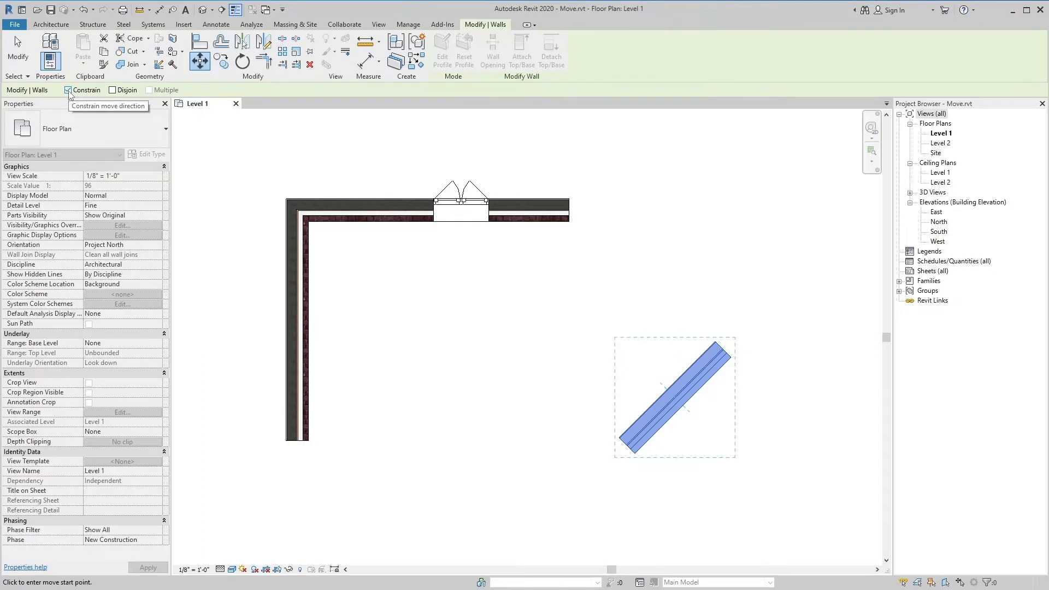
{"action": "left_click", "coordinate": [68, 90]}
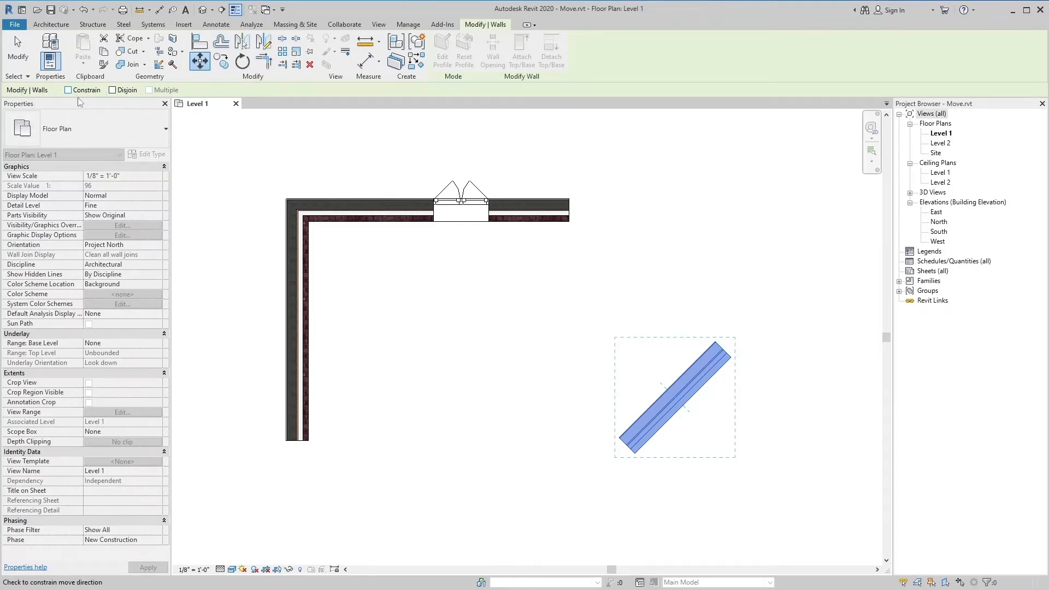
{"action": "mouse_move", "coordinate": [206, 204]}
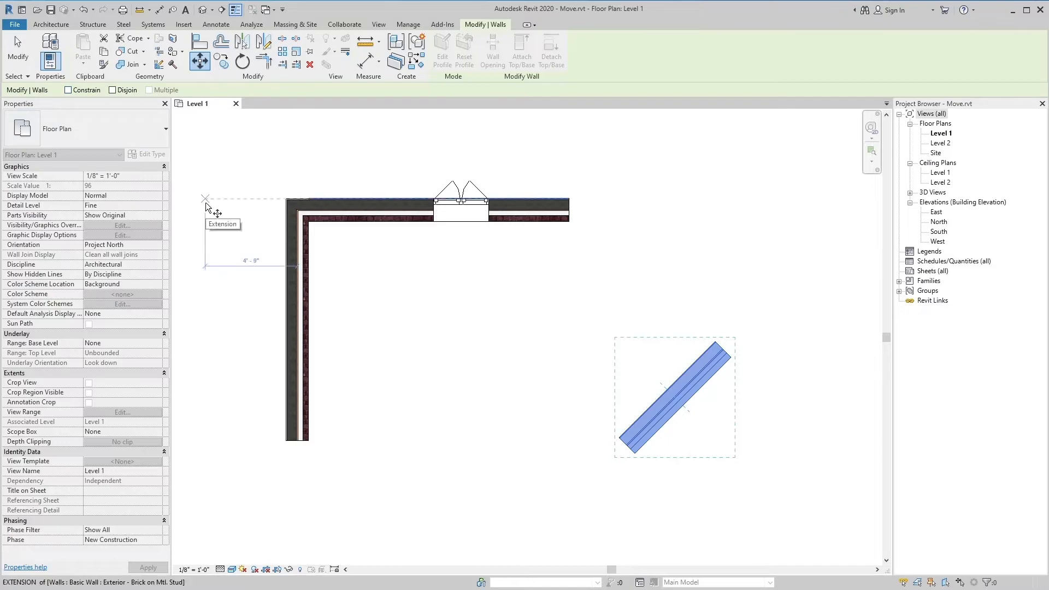
Step: Move the window from the top wall onto the left wall with Disjoin checked
{"action": "left_click", "coordinate": [68, 90]}
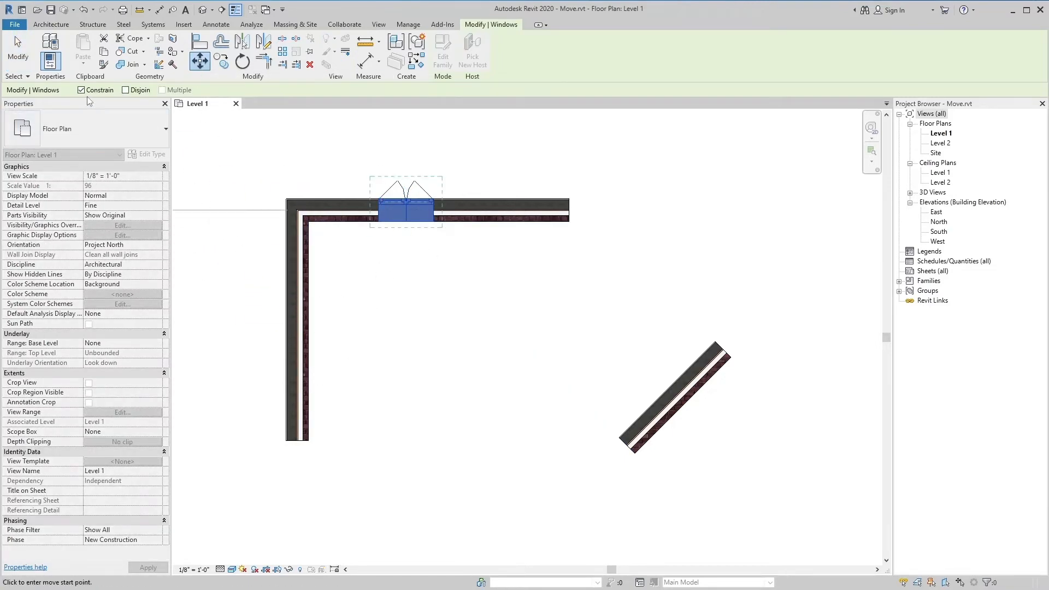
{"action": "mouse_move", "coordinate": [125, 90]}
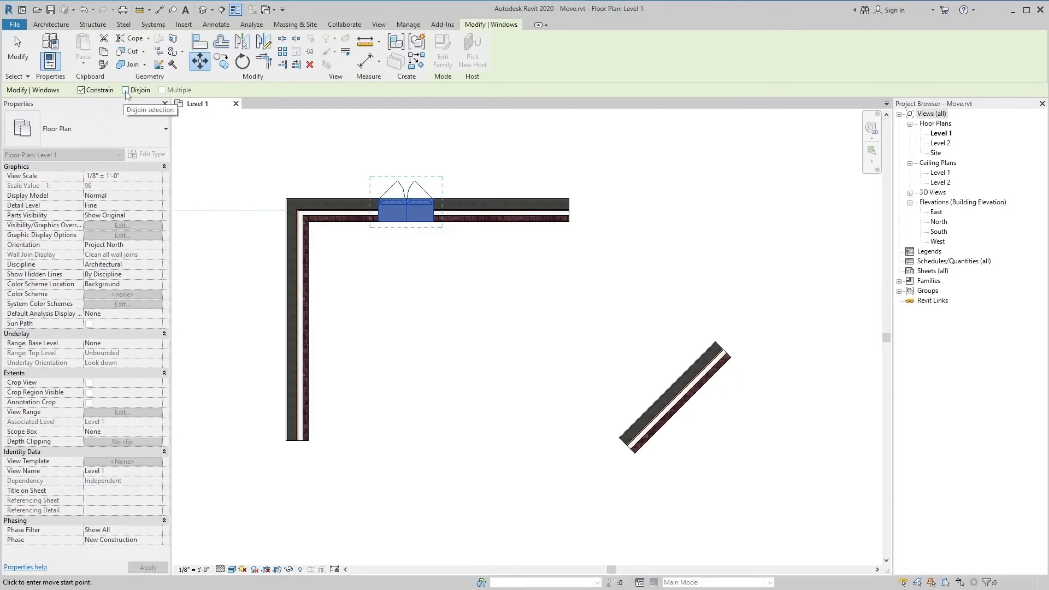
{"action": "left_click", "coordinate": [127, 90]}
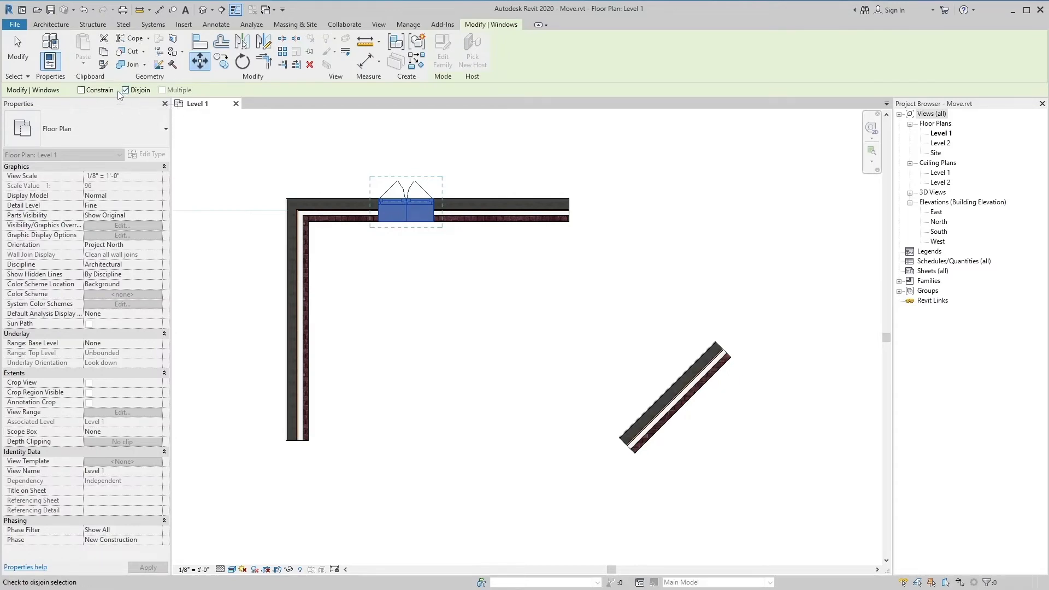
{"action": "left_click", "coordinate": [125, 90]}
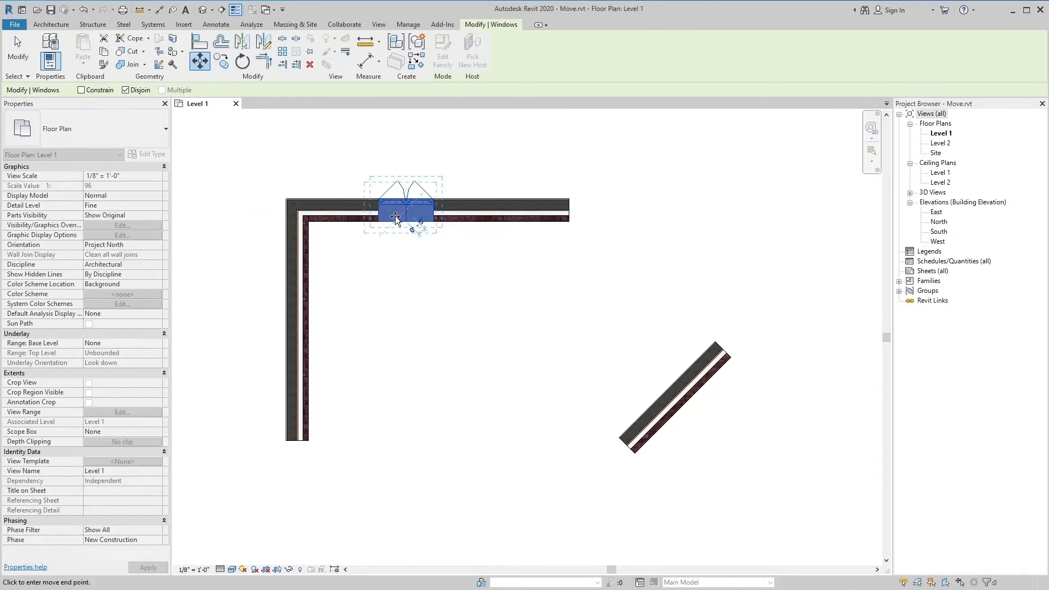
{"action": "left_click_drag", "start_coordinate": [396, 221], "coordinate": [349, 260]}
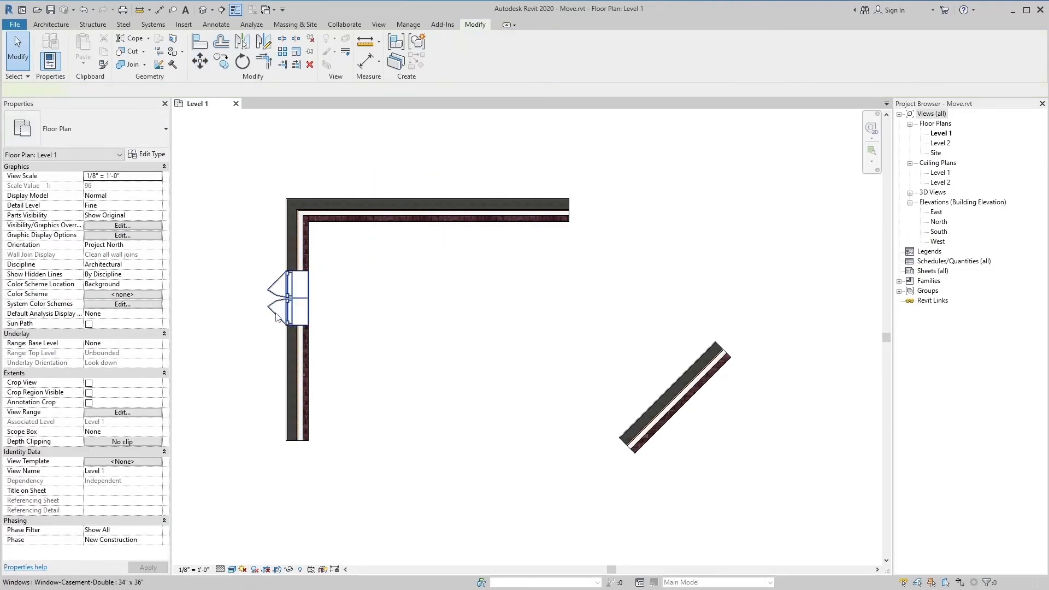
Step: Copy the left-wall window, unconstrained, onto the top wall near its left end
{"action": "left_click", "coordinate": [289, 299]}
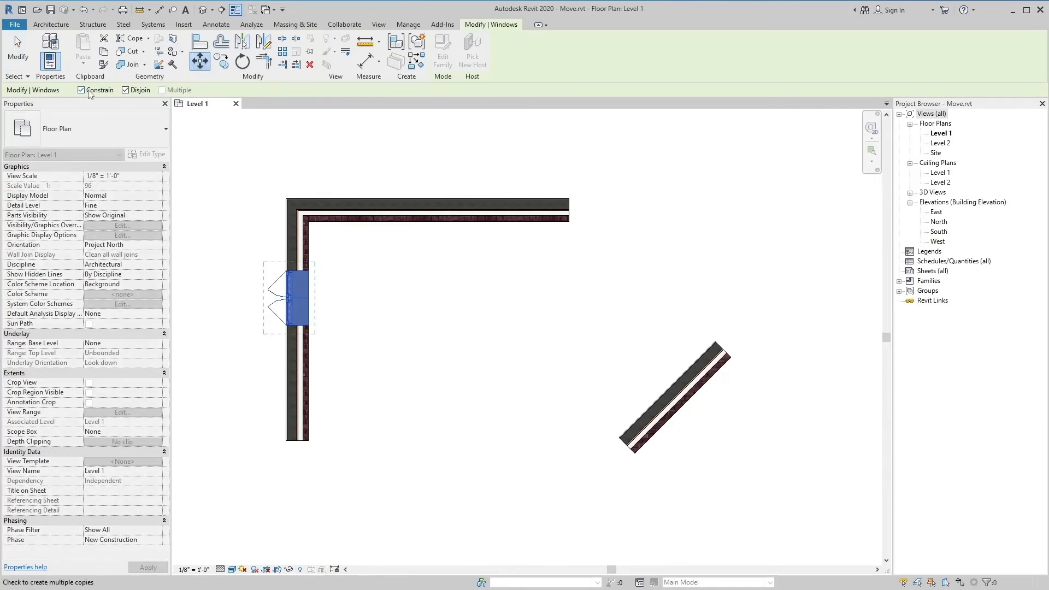
{"action": "left_click", "coordinate": [81, 89]}
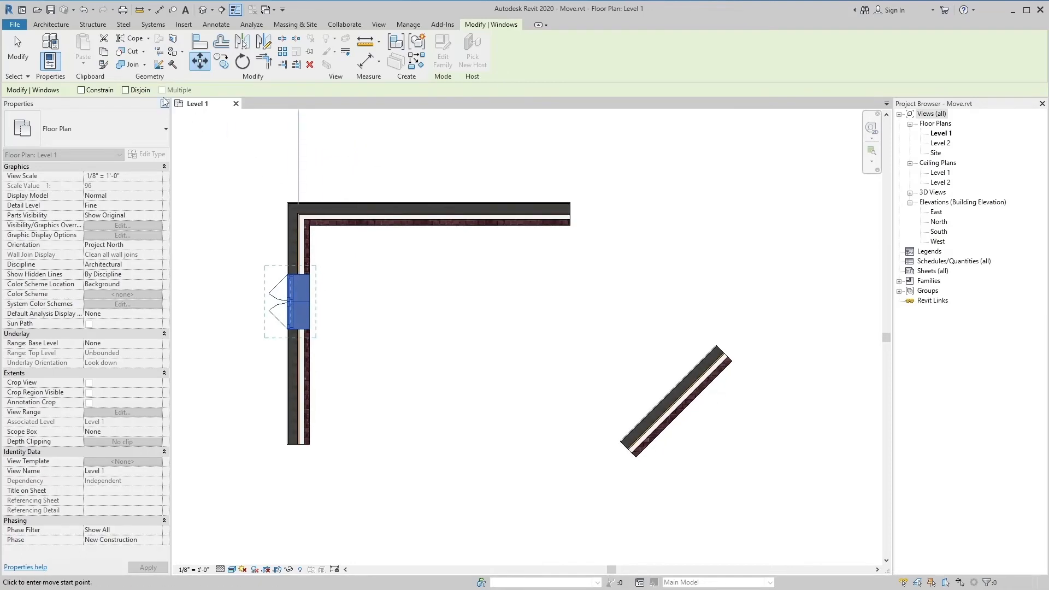
{"action": "mouse_move", "coordinate": [164, 93]}
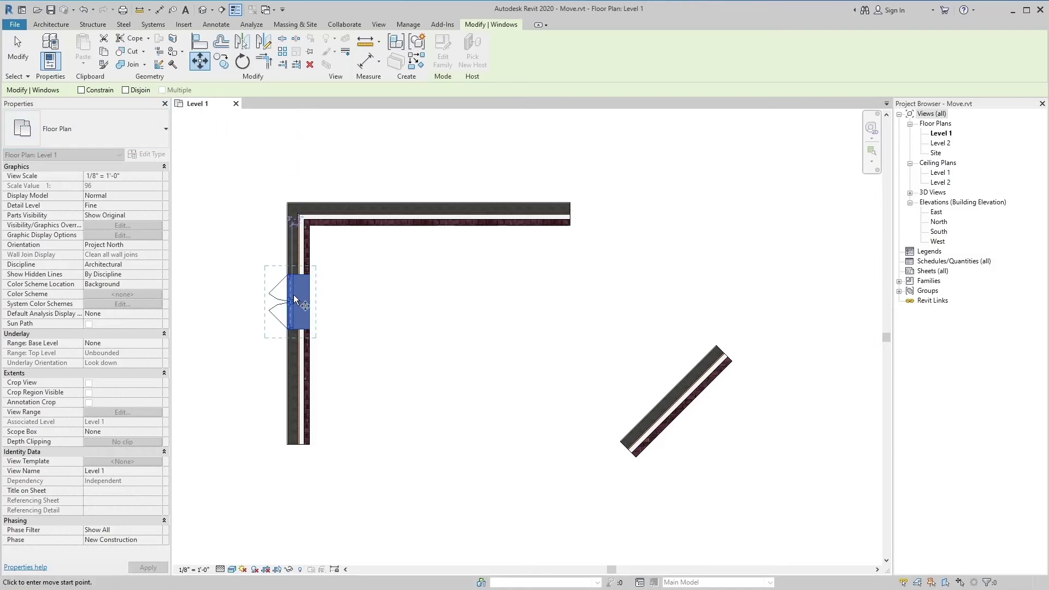
{"action": "mouse_move", "coordinate": [301, 307]}
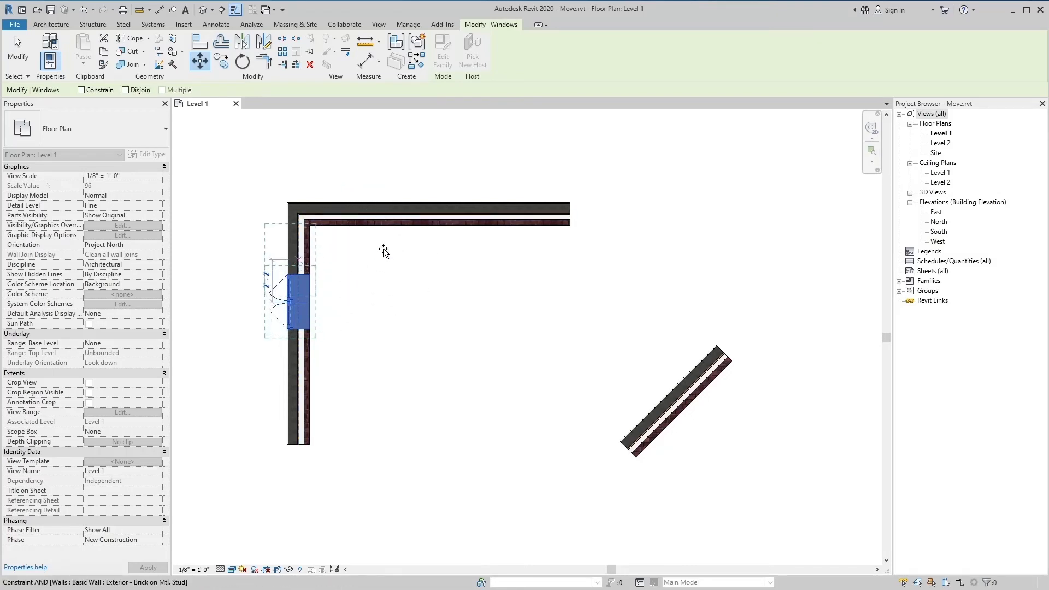
{"action": "left_click", "coordinate": [378, 207]}
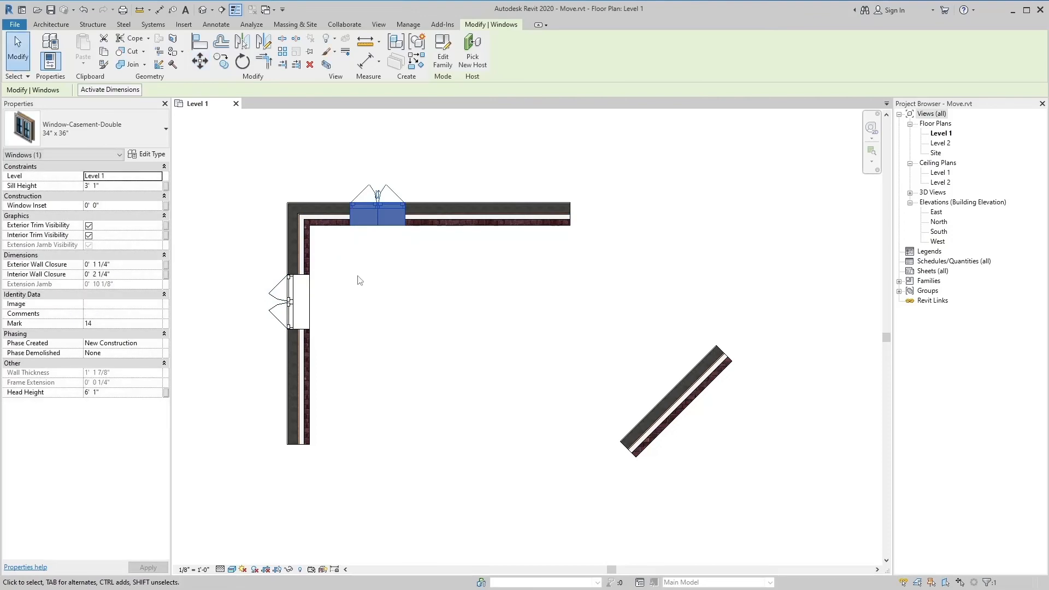
Step: Place unconstrained window copies along the top wall for three in a row, then deselect
{"action": "left_click", "coordinate": [296, 301]}
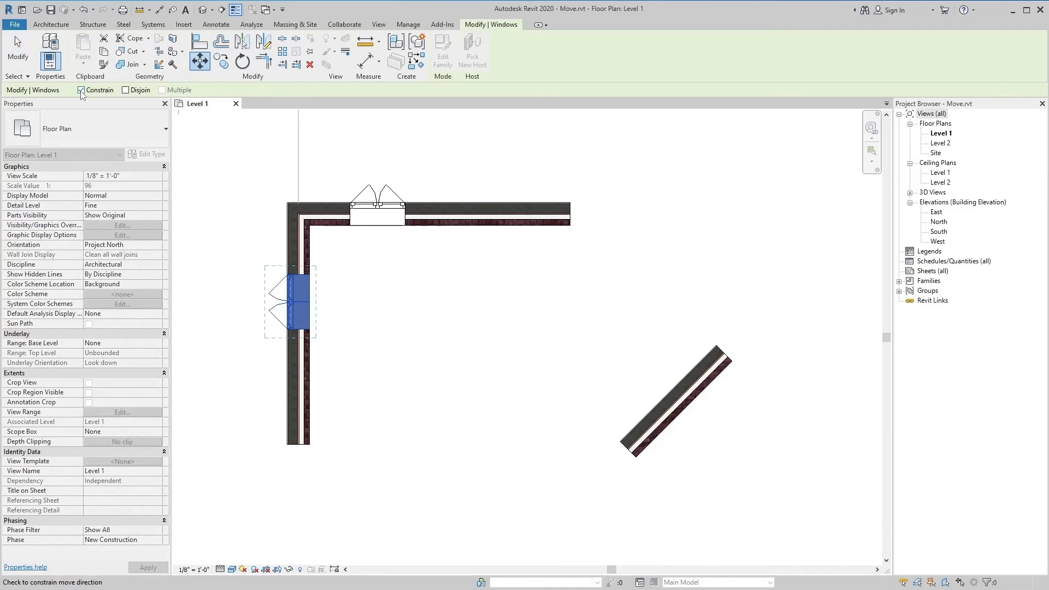
{"action": "left_click", "coordinate": [81, 90]}
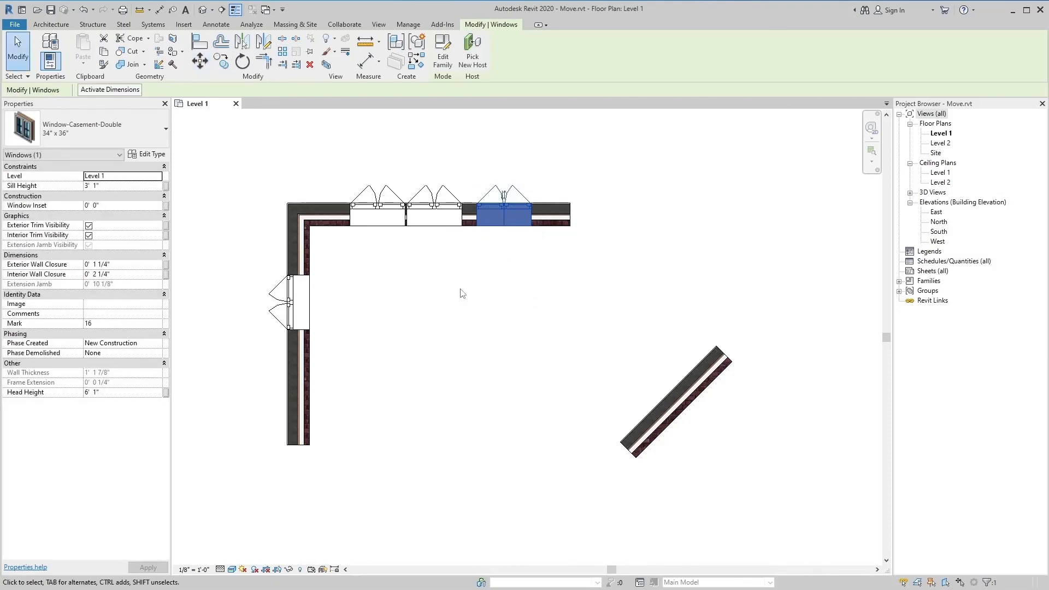
{"action": "mouse_move", "coordinate": [457, 282]}
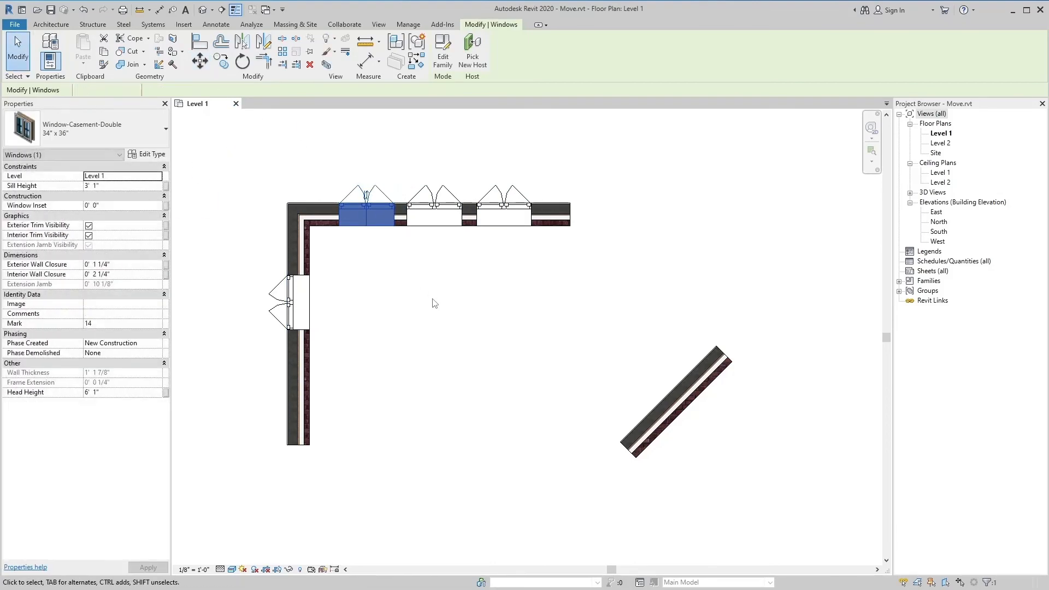
{"action": "left_click", "coordinate": [433, 303]}
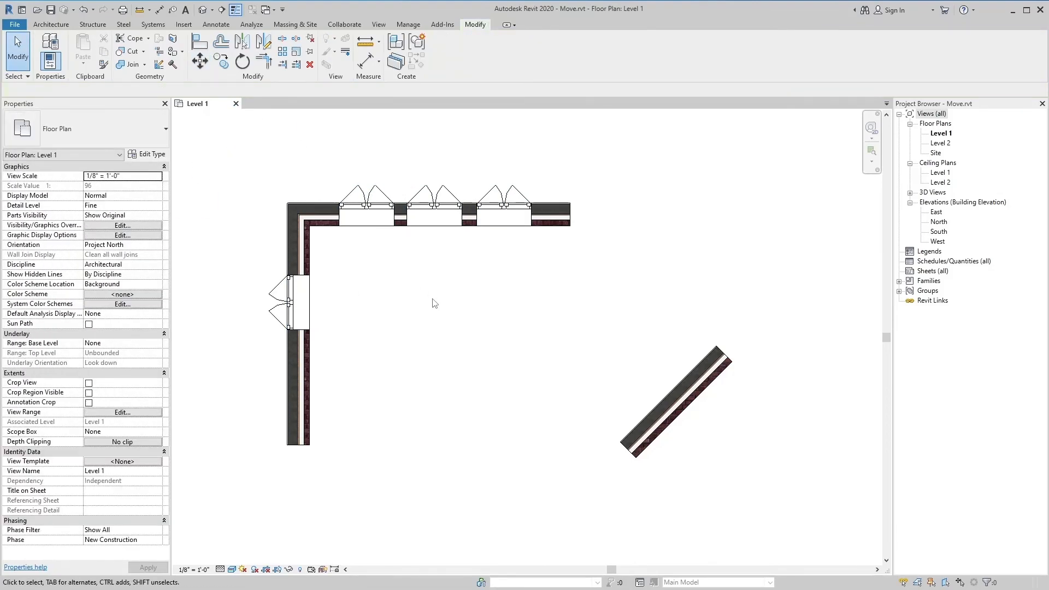